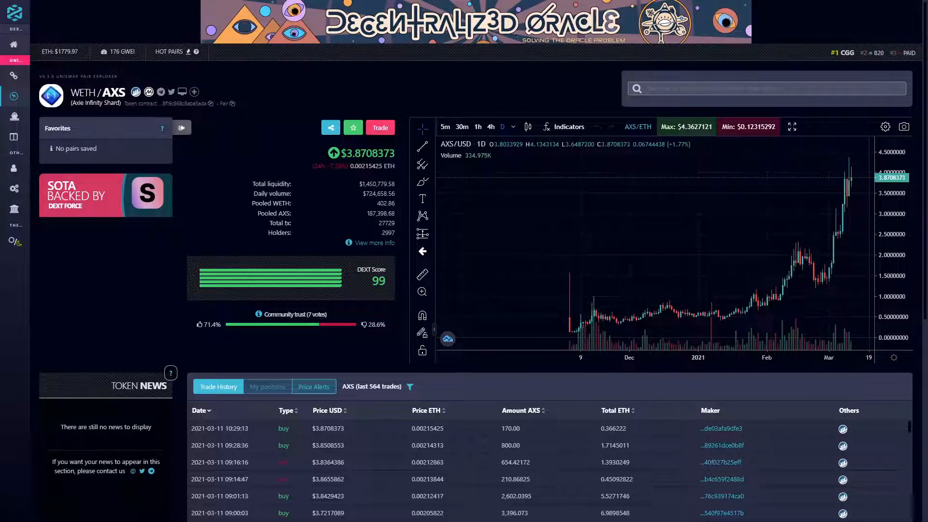
mouse_move(770, 372)
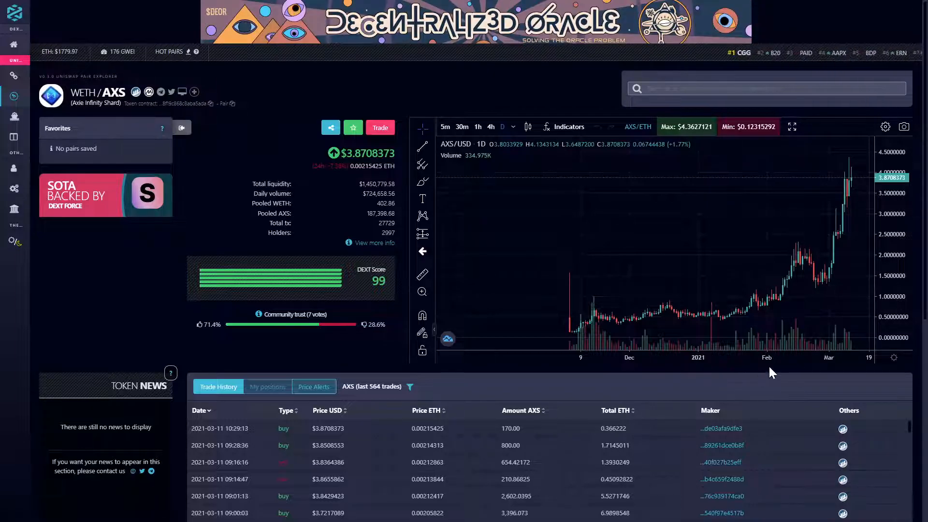
mouse_move(749, 338)
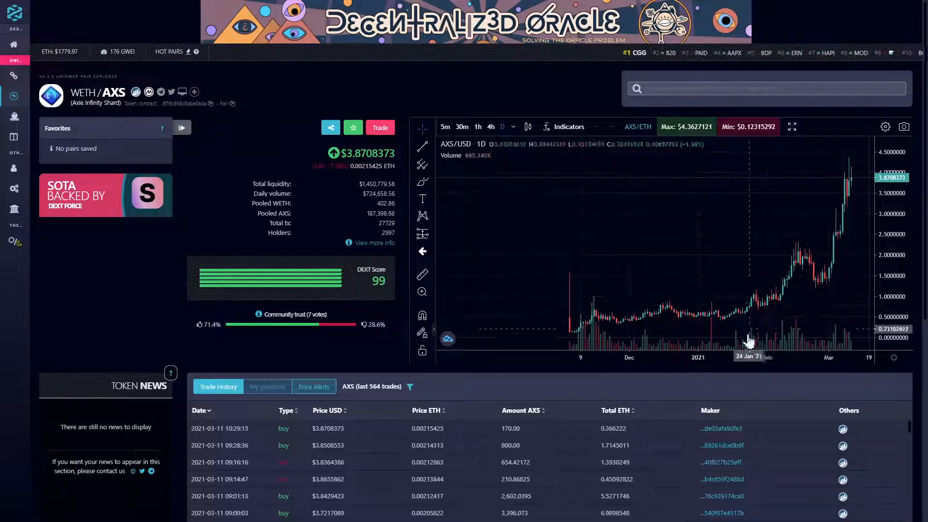
mouse_move(756, 345)
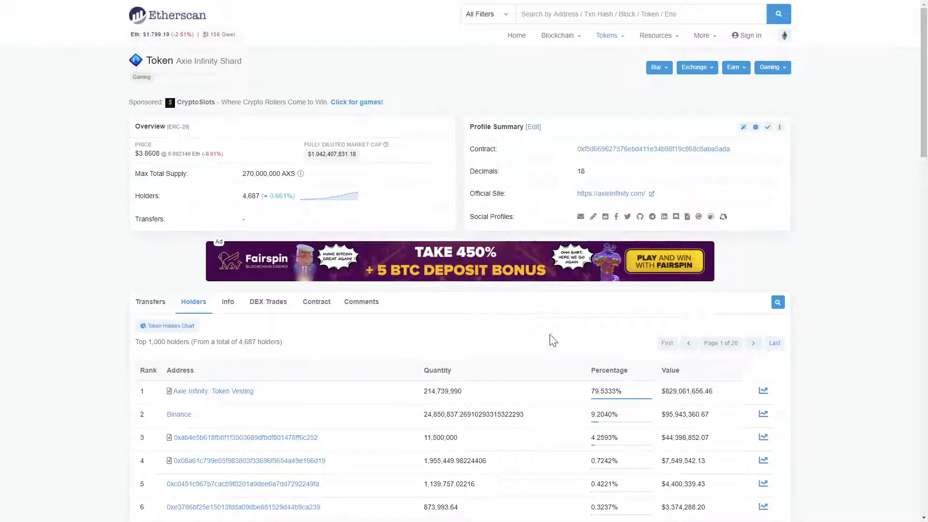
mouse_move(256, 243)
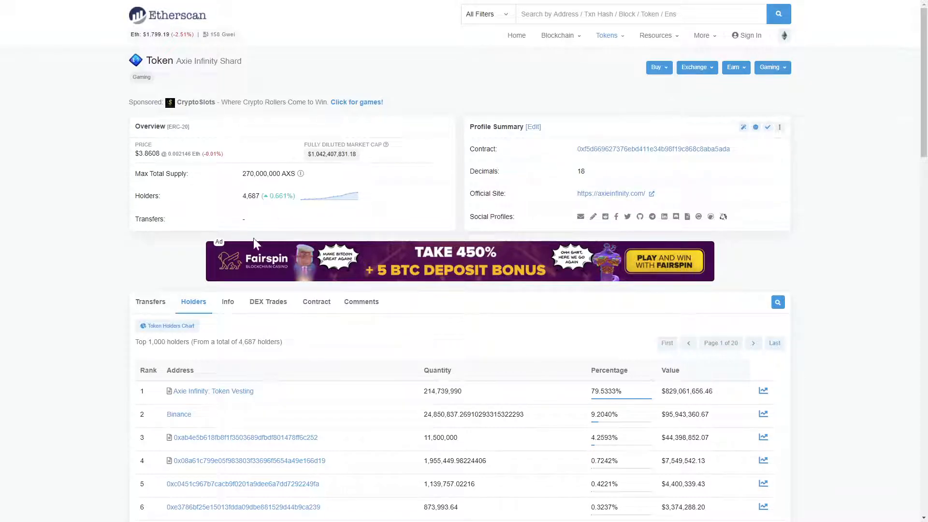
Open the Axie Infinity Shard top 100 holders pie chart on Etherscan
click(168, 325)
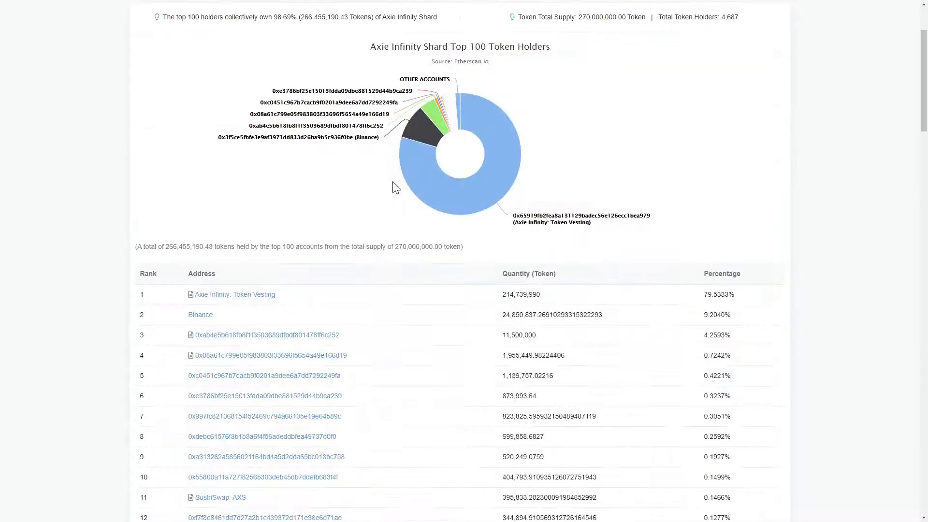
mouse_move(639, 115)
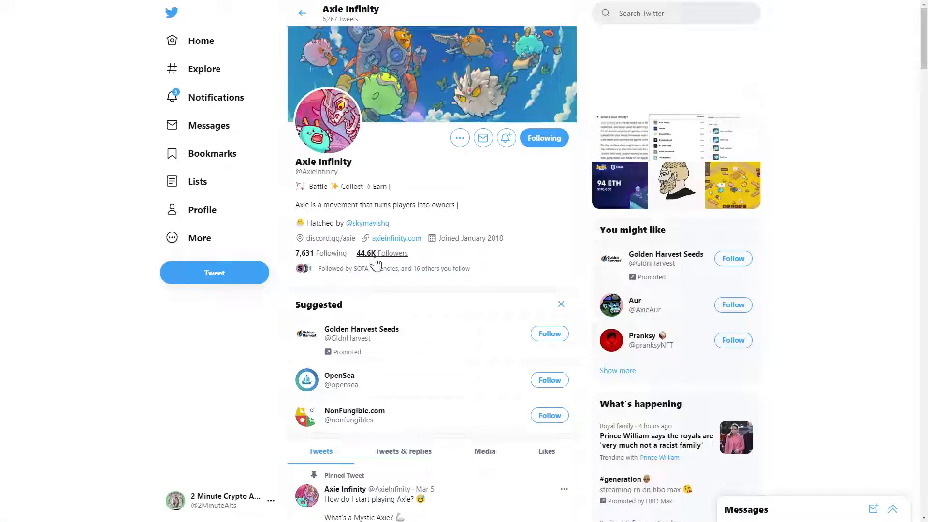
mouse_move(473, 264)
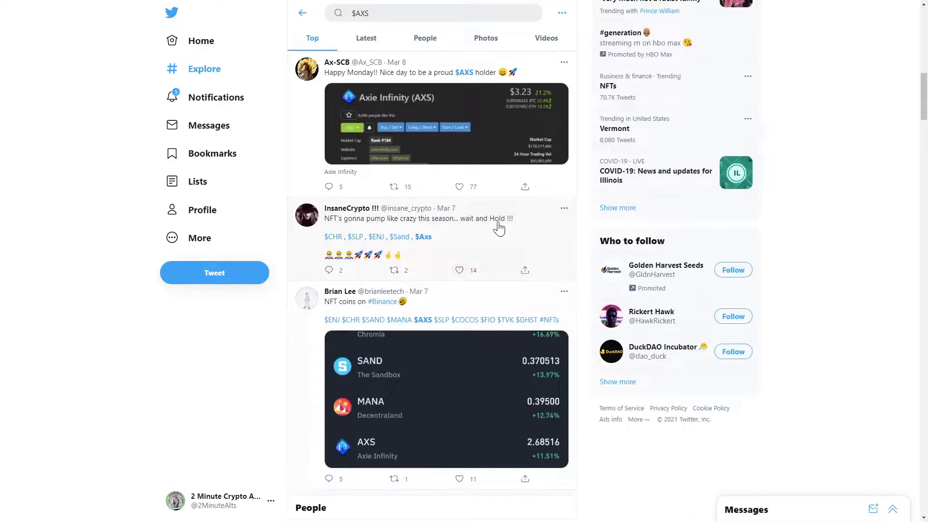
Scroll through the top tweets mentioning $AXS
scroll(down, 3)
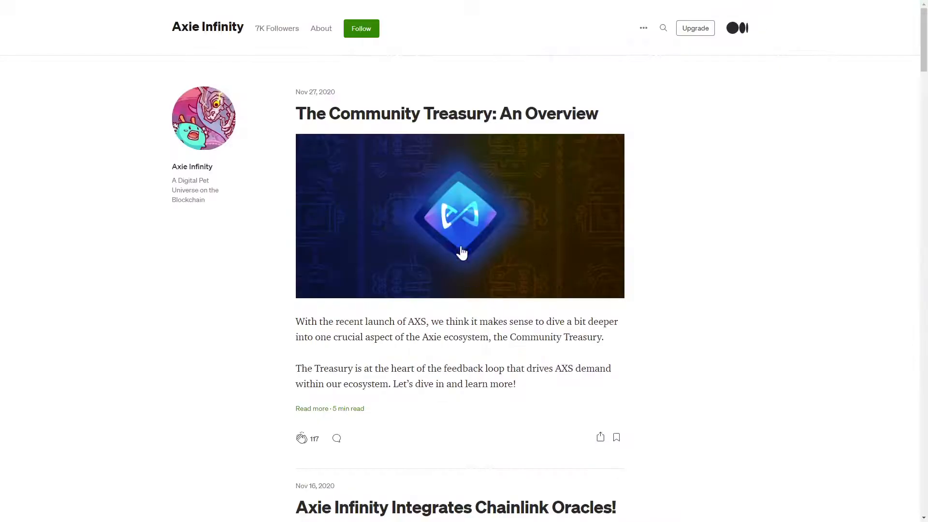
mouse_move(392, 260)
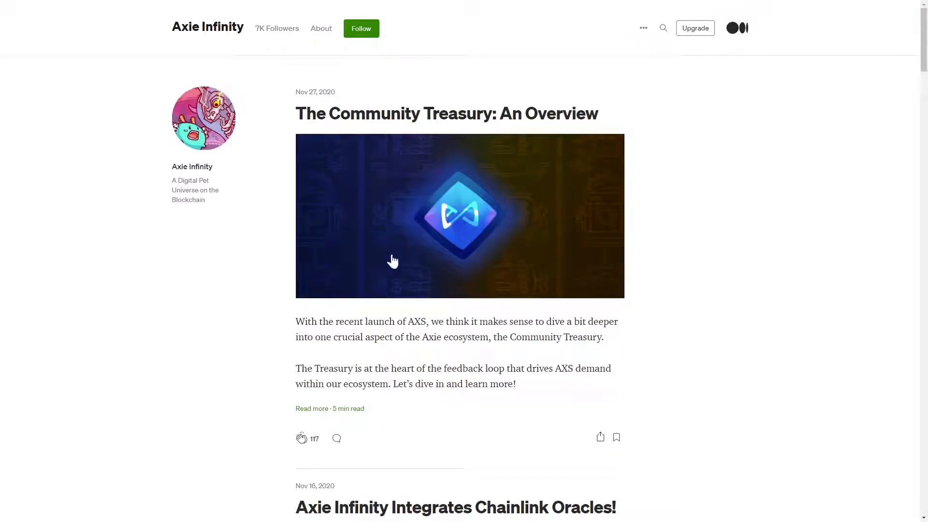
mouse_move(575, 314)
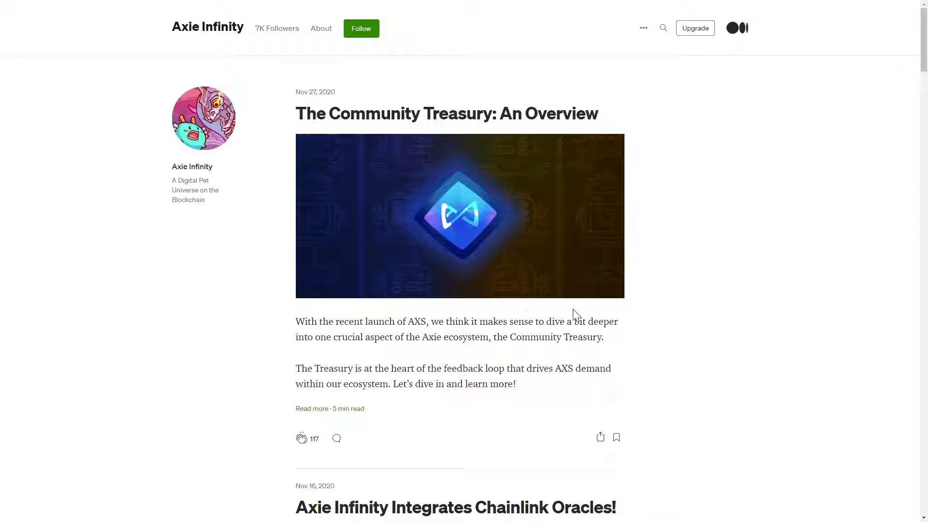
mouse_move(575, 282)
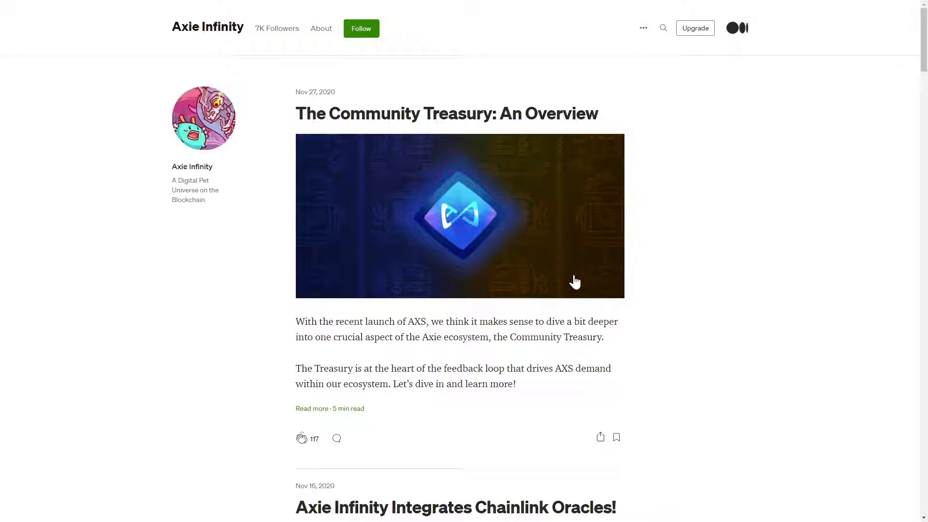
mouse_move(611, 237)
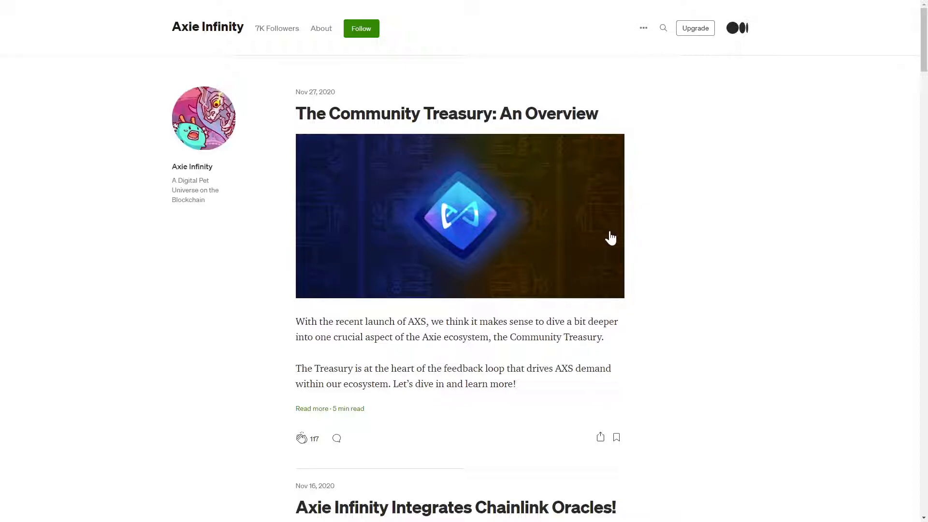
Scroll through the Community Treasury post and Axie Infinity's LinkedIn page of 23 employees
scroll(down, 3)
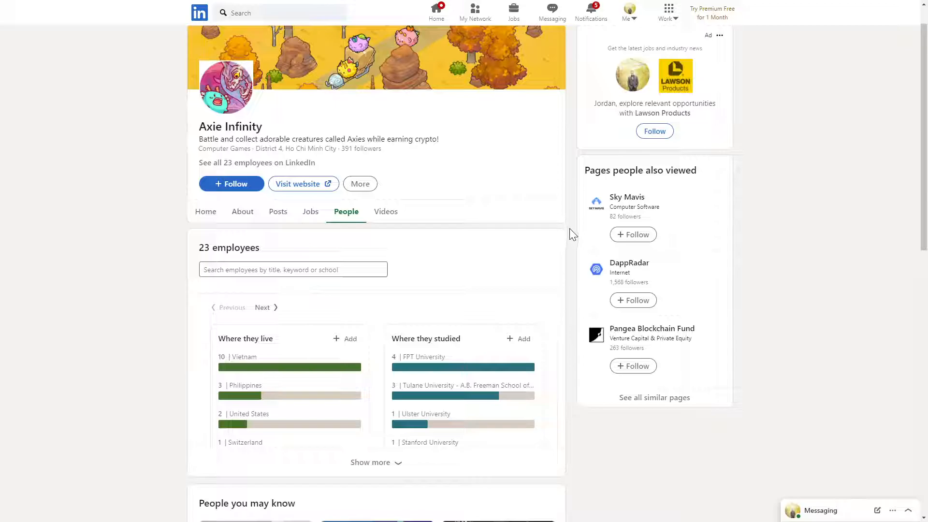
scroll(down, 3)
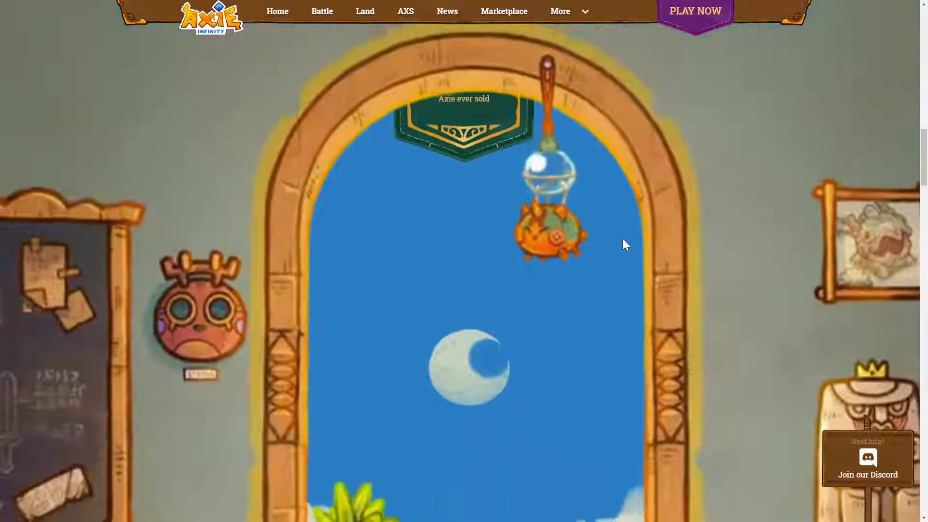
Scroll down to the homepage footer and open the FAQ page
scroll(down, 3)
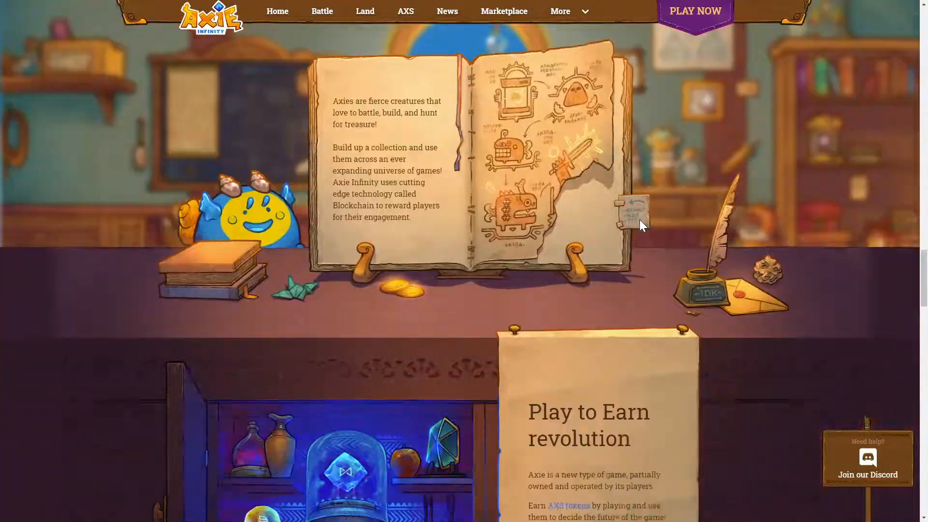
scroll(down, 3)
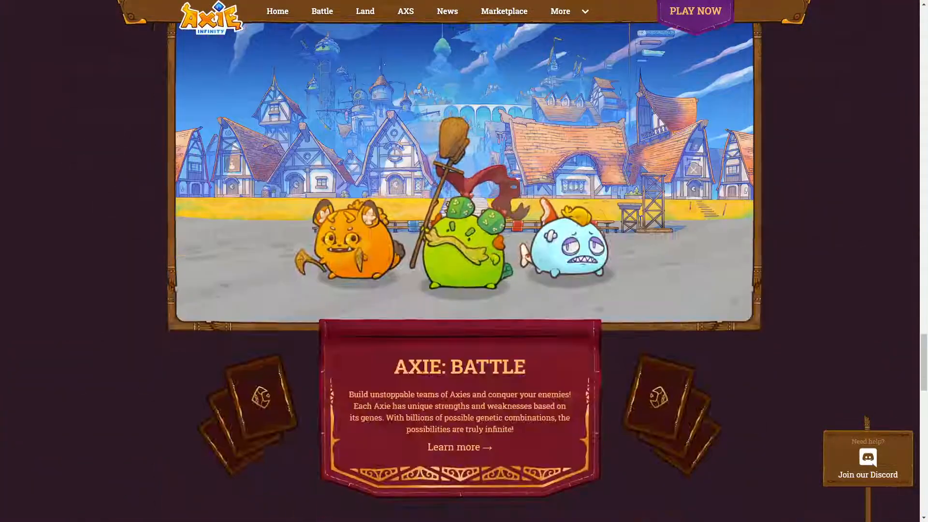
scroll(down, 3)
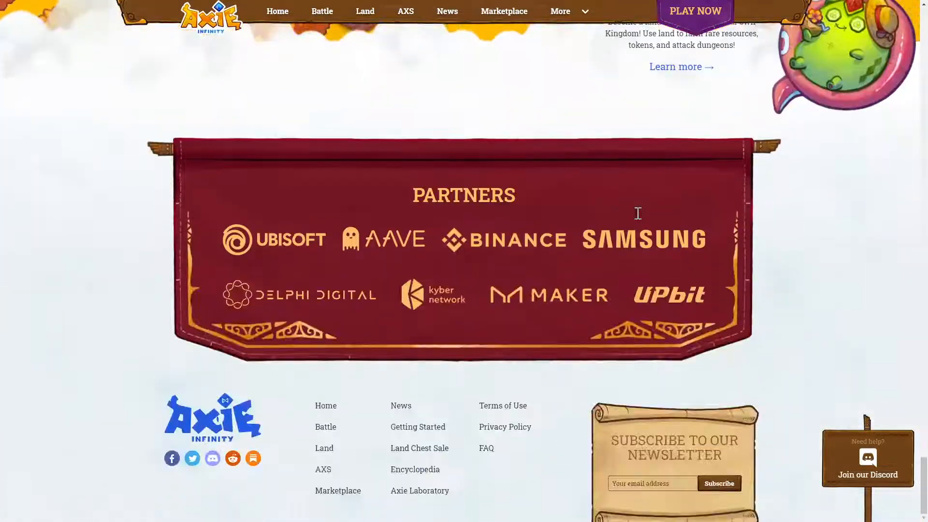
click(486, 448)
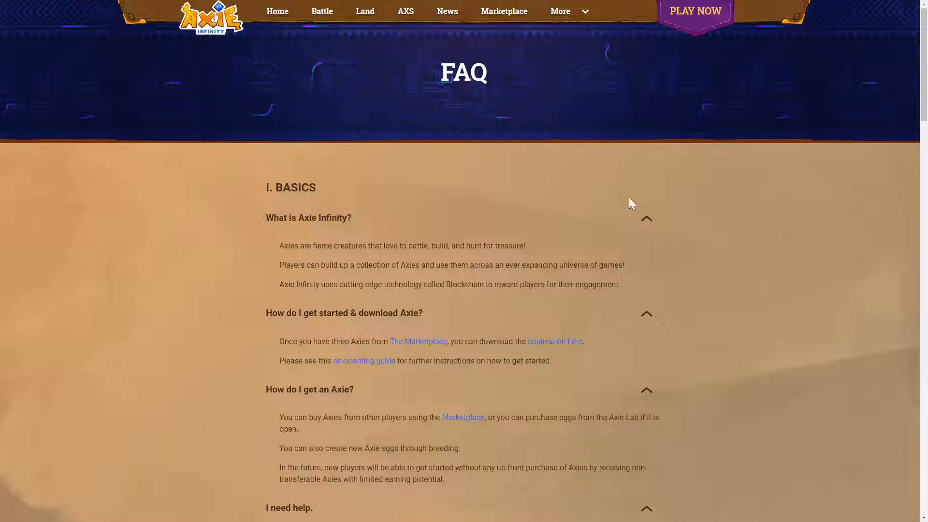
Scroll through the FAQ's basics, gameplay and economy questions
scroll(down, 3)
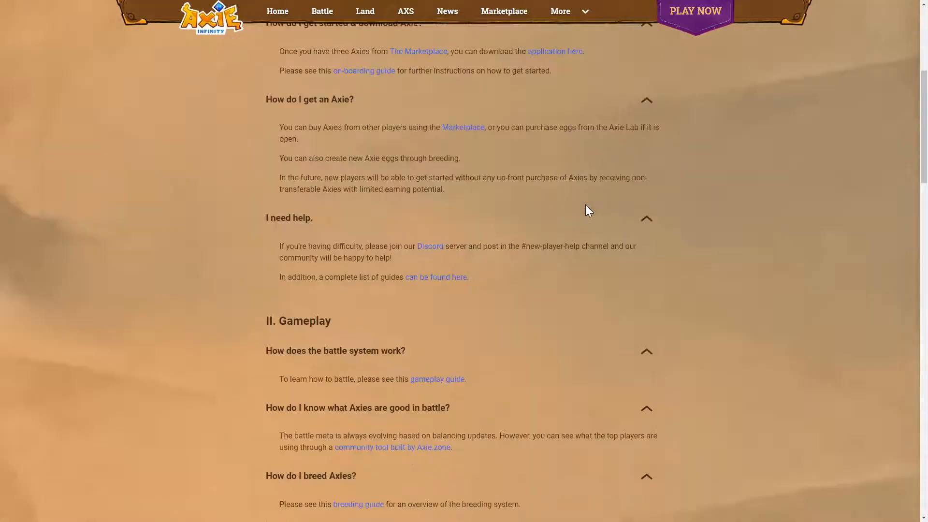
scroll(down, 3)
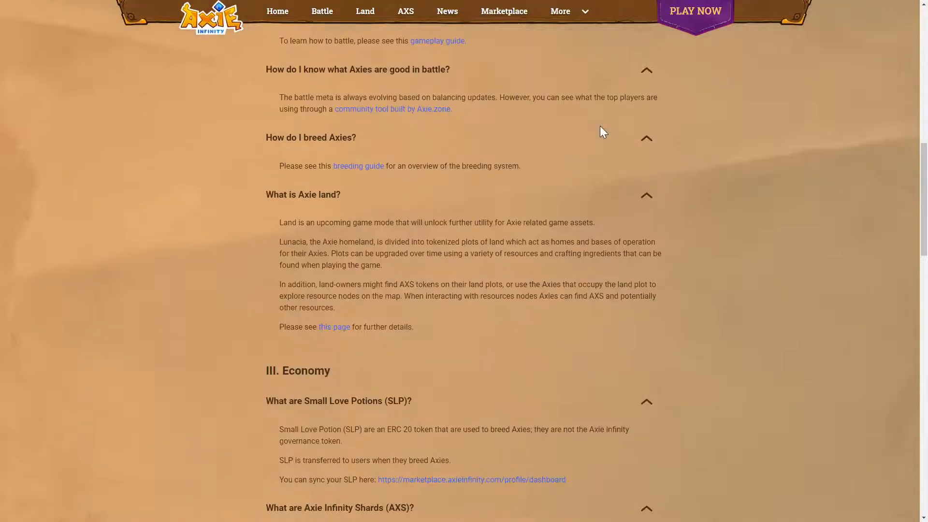
scroll(down, 3)
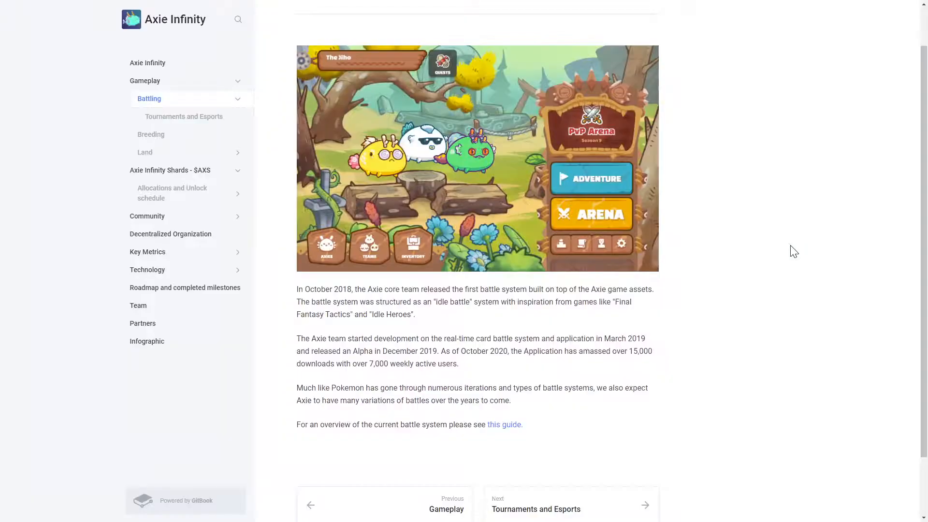
mouse_move(775, 222)
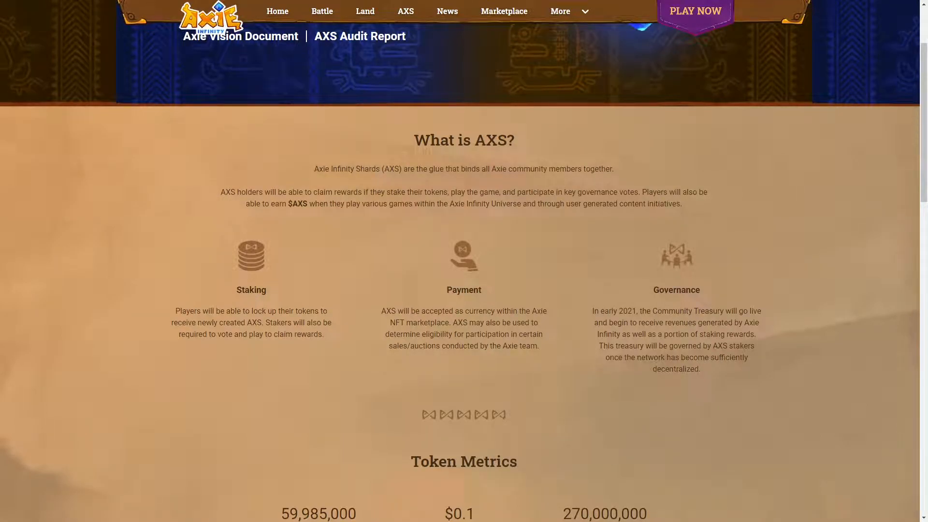
Scroll down the AXS page through staking, payment and governance to Token Metrics
scroll(down, 3)
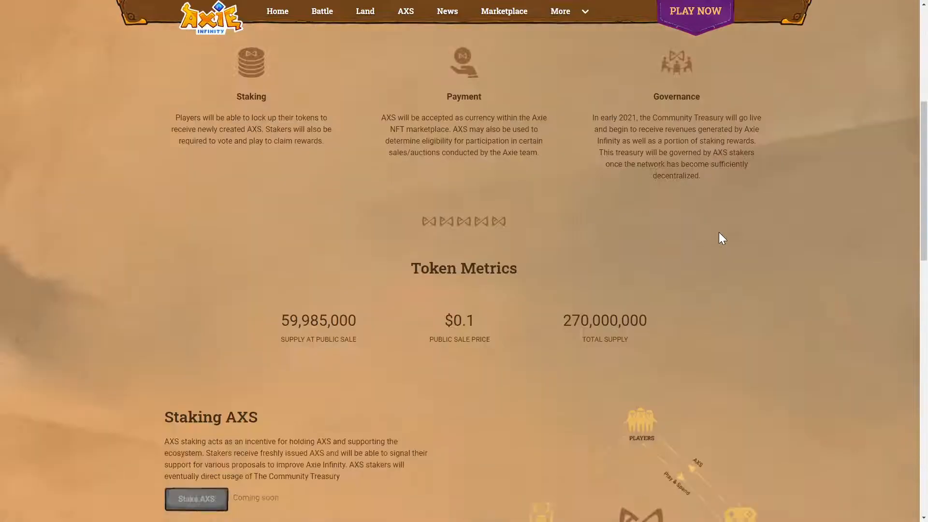
scroll(down, 3)
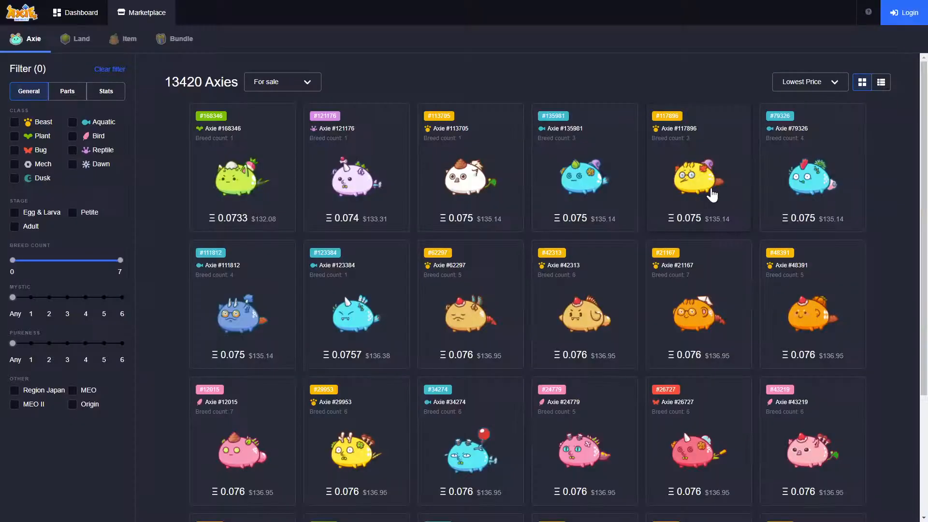
mouse_move(672, 178)
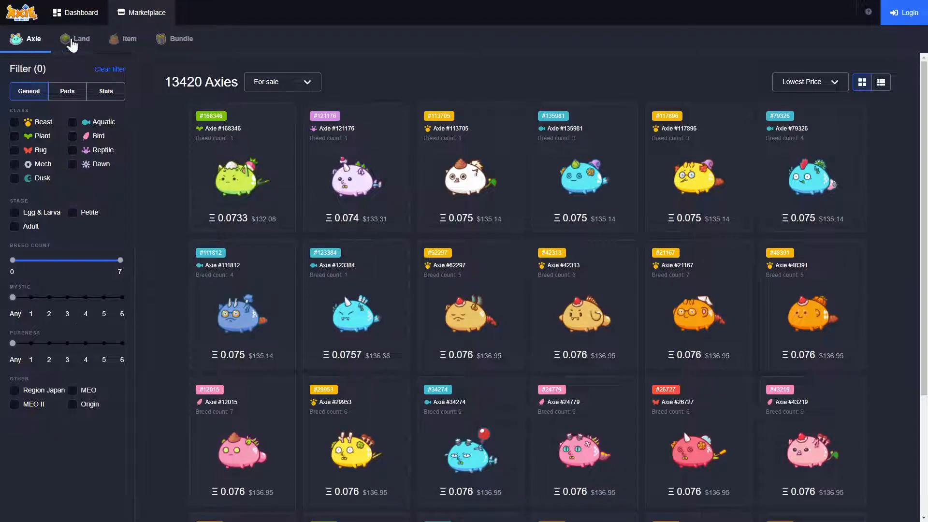
Browse the Land and Item listings, then return to the DEXTools WETH/AXS pair page
click(81, 39)
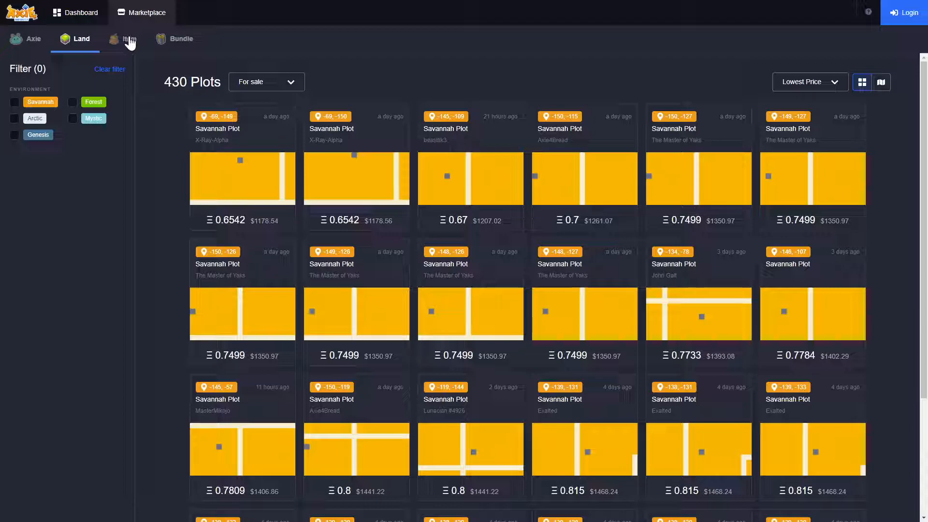
click(128, 40)
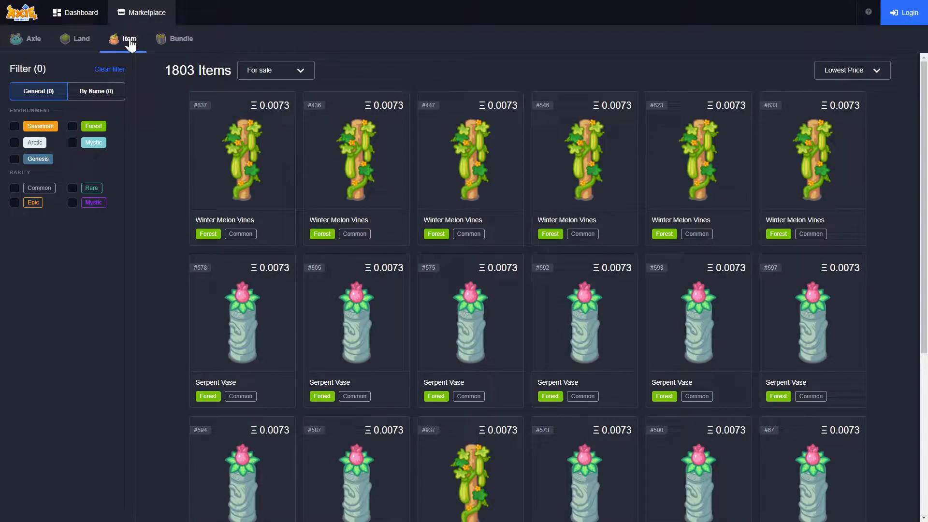
click(181, 38)
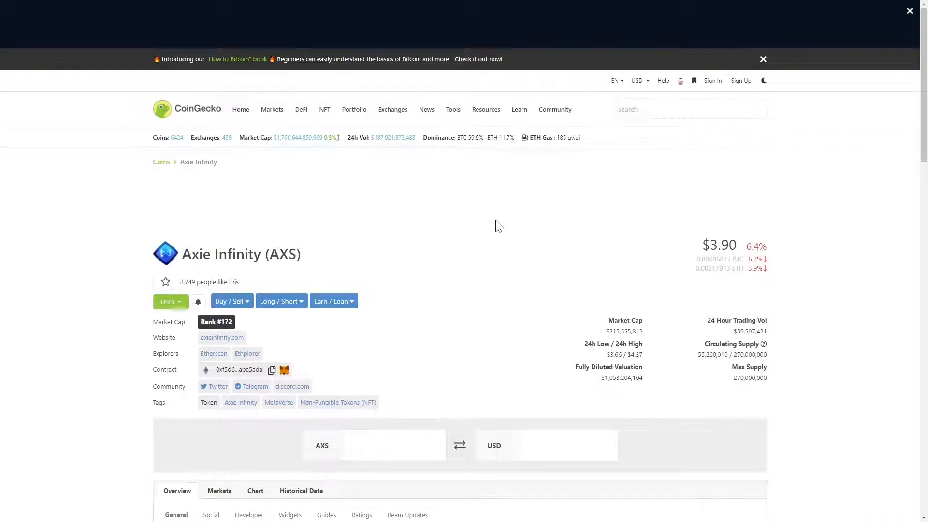
scroll(down, 3)
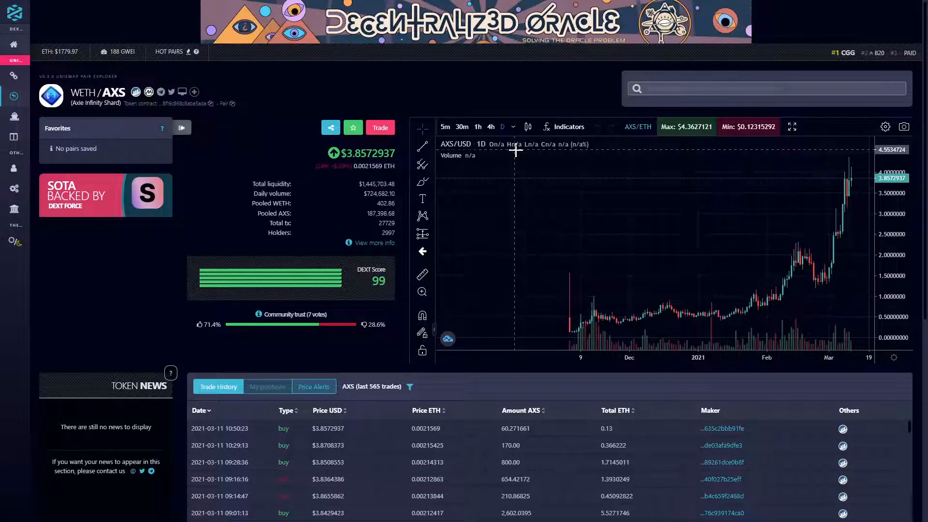
mouse_move(518, 194)
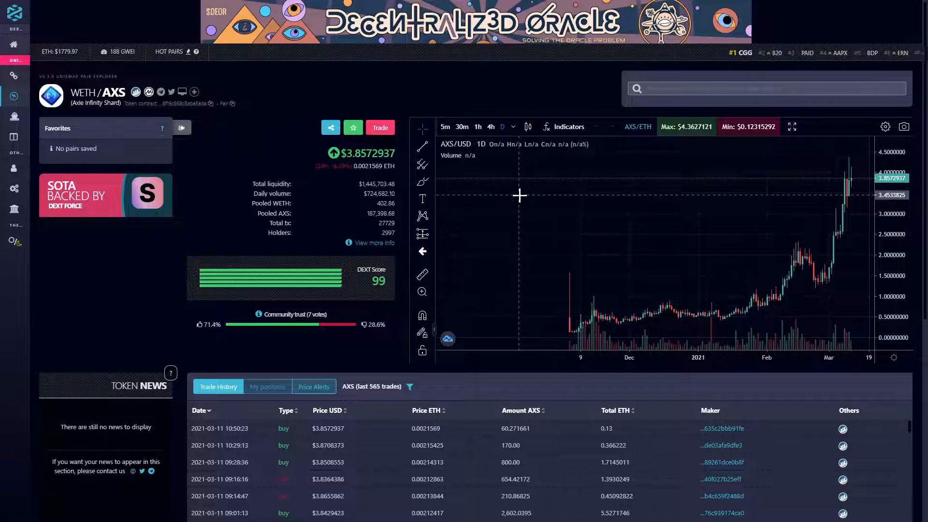